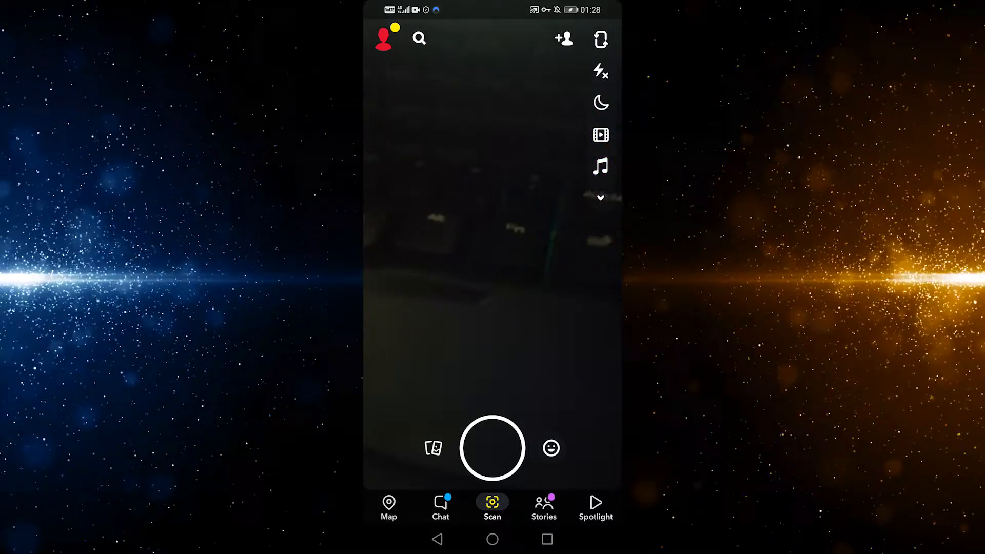
# Switch from the camera to the Chat tab's conversation list.
pyautogui.click(440, 508)
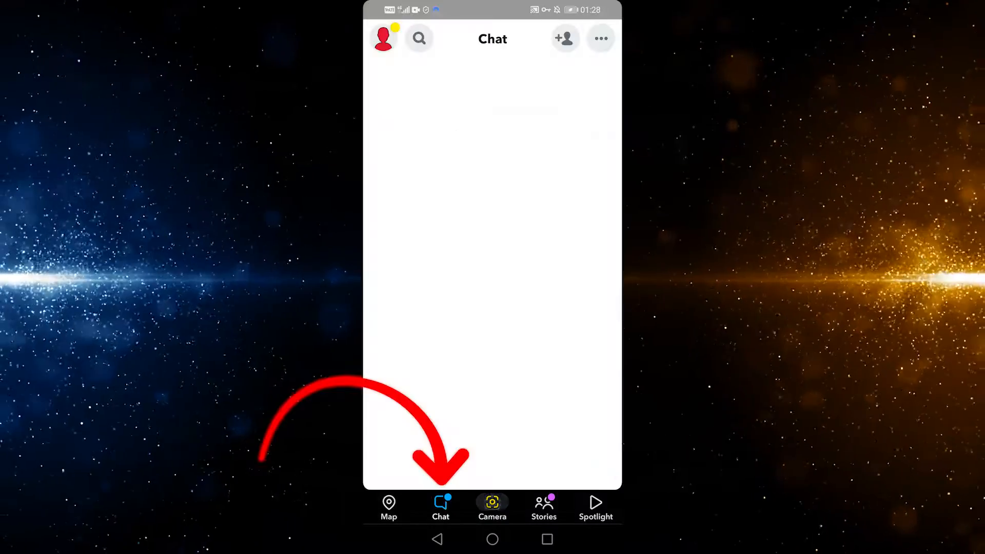
pyautogui.click(440, 507)
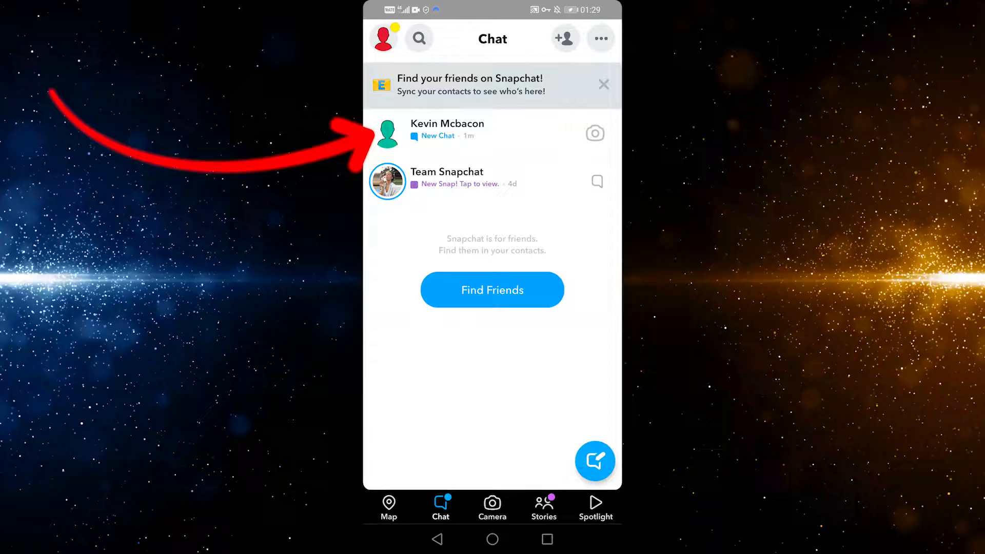
# Open the friend's new chat twice, returning to the chat list each time.
pyautogui.click(447, 130)
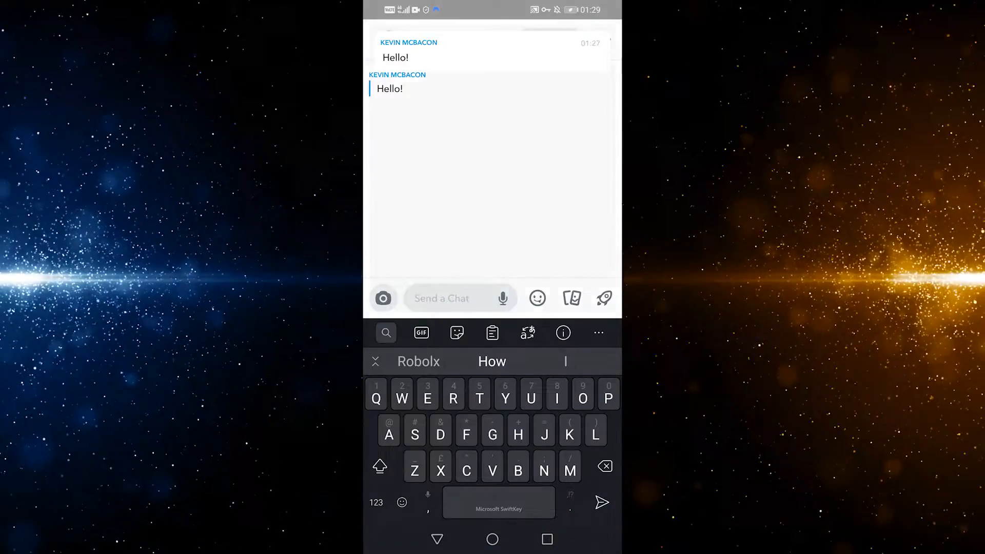
pyautogui.click(390, 88)
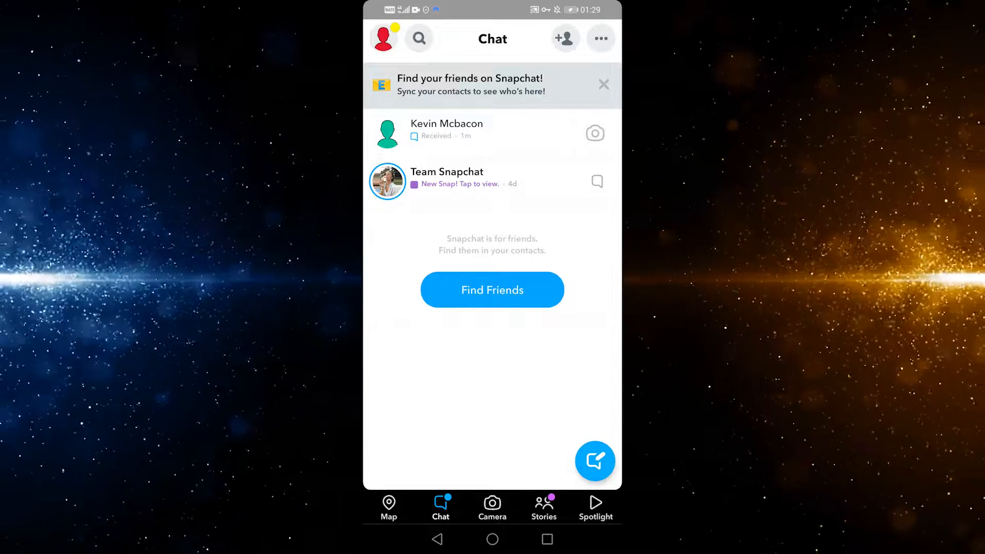
pyautogui.click(447, 130)
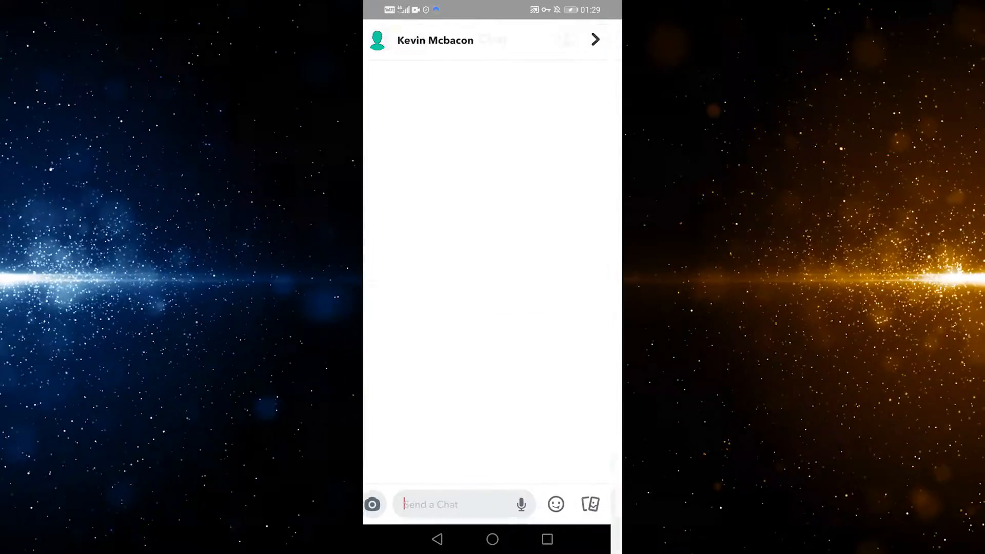
pyautogui.click(445, 504)
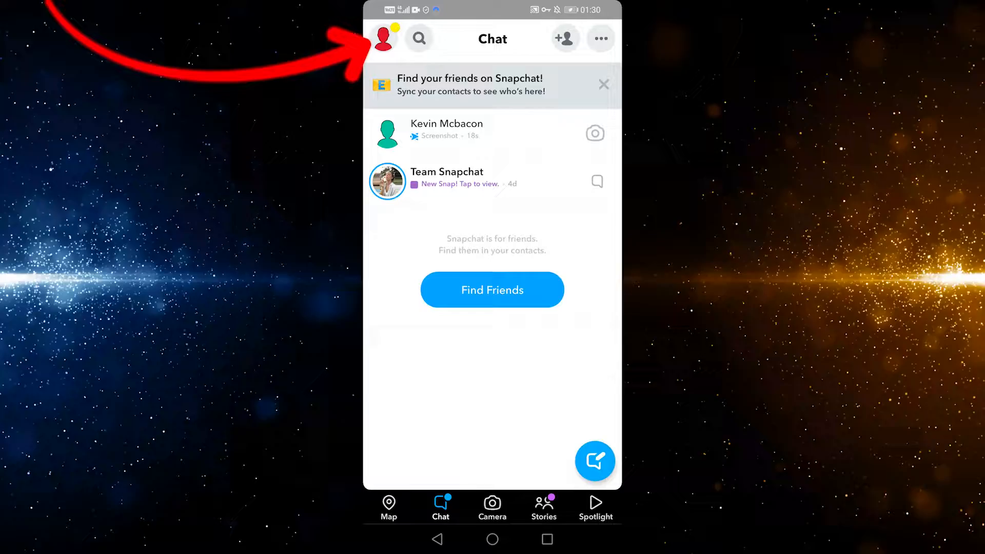
# Go from the profile into settings and open the My Data page under Privacy.
pyautogui.click(383, 38)
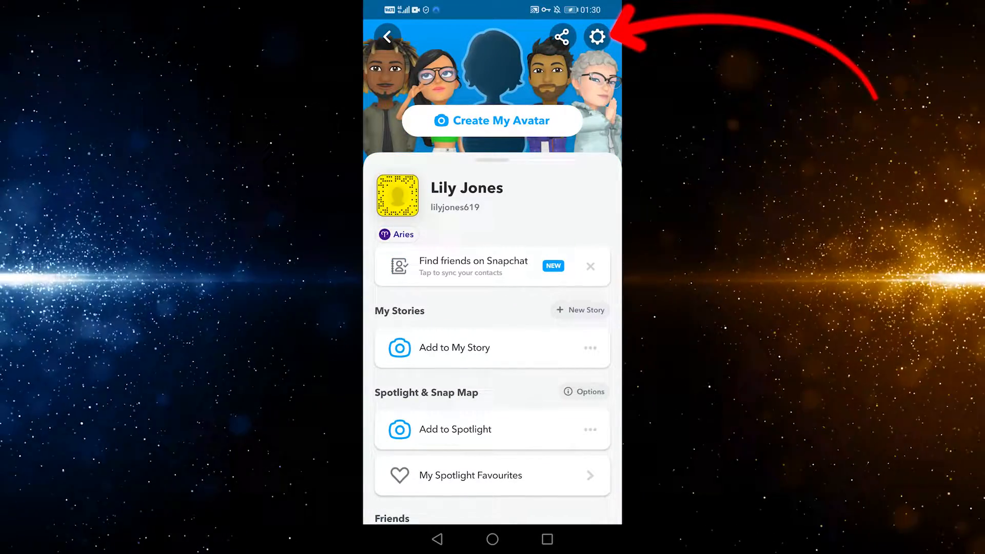
pyautogui.click(597, 37)
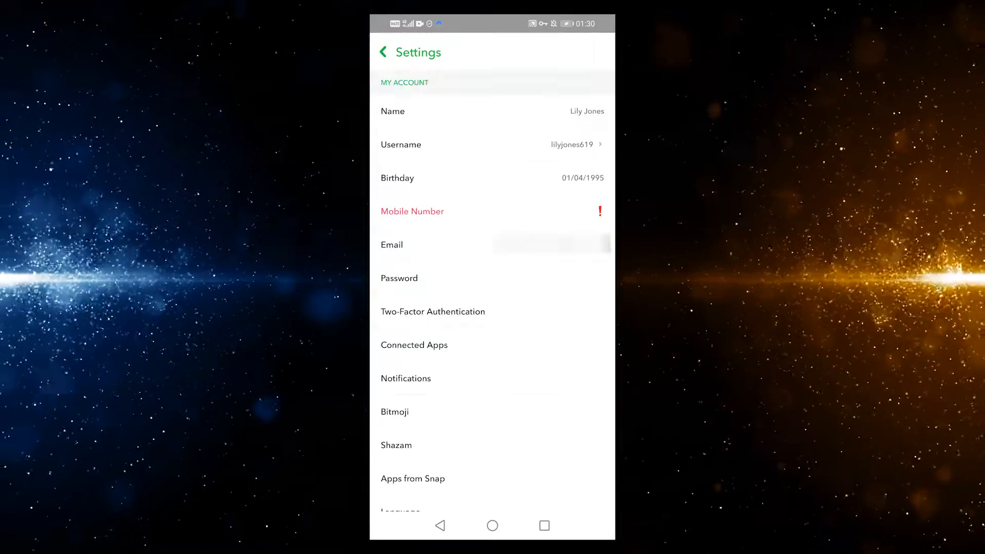
pyautogui.scroll(-3)
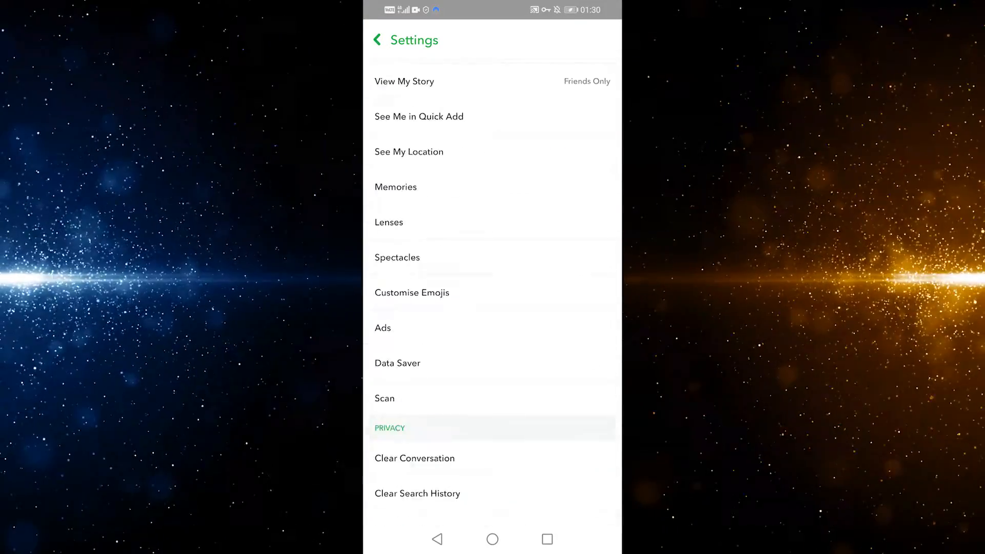
pyautogui.scroll(-3)
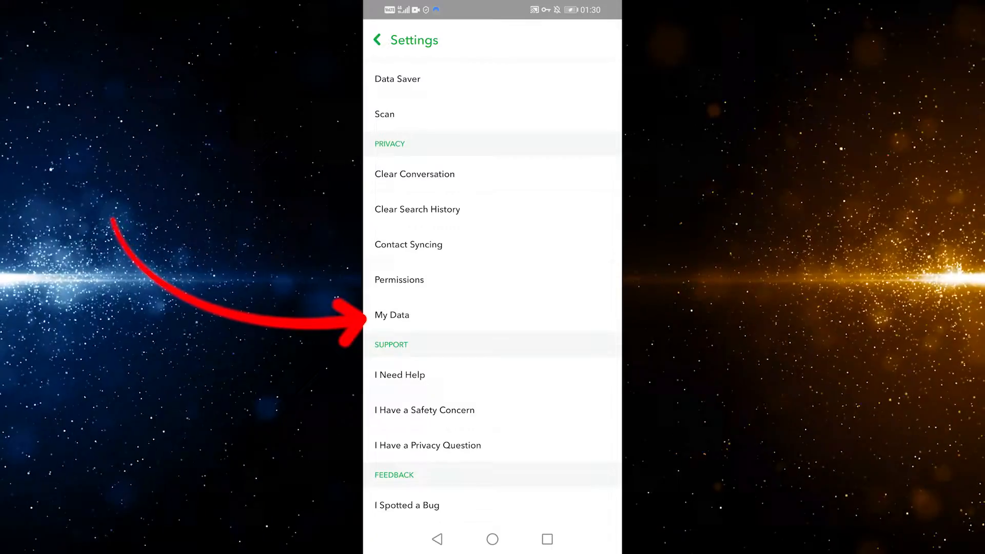
pyautogui.click(391, 315)
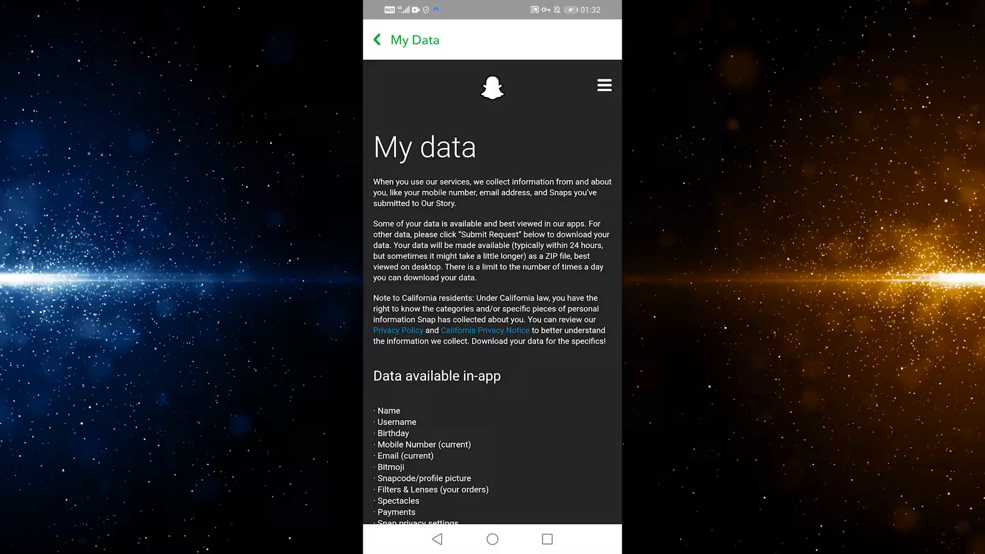
# Submit the My Data download request from the bottom of the page.
pyautogui.scroll(-3)
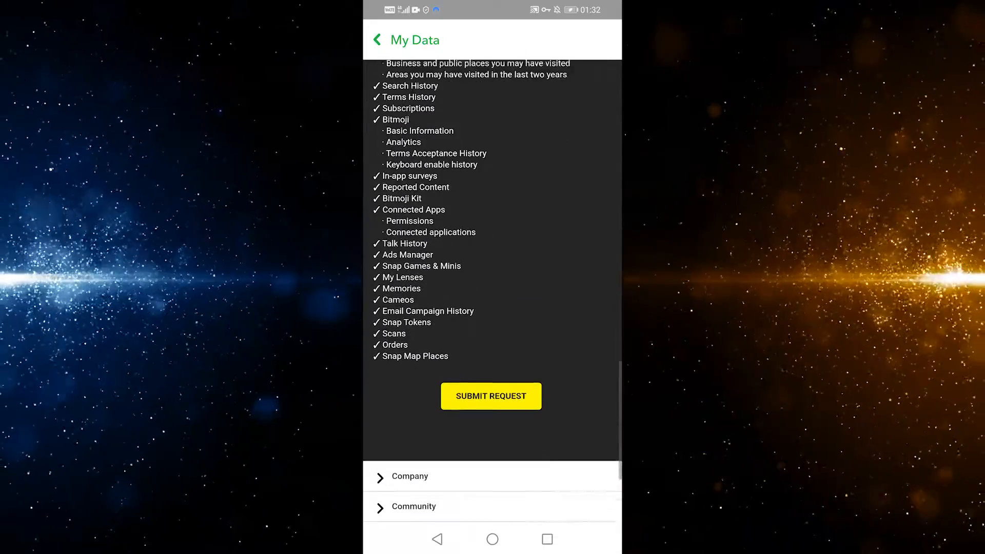
pyautogui.click(491, 396)
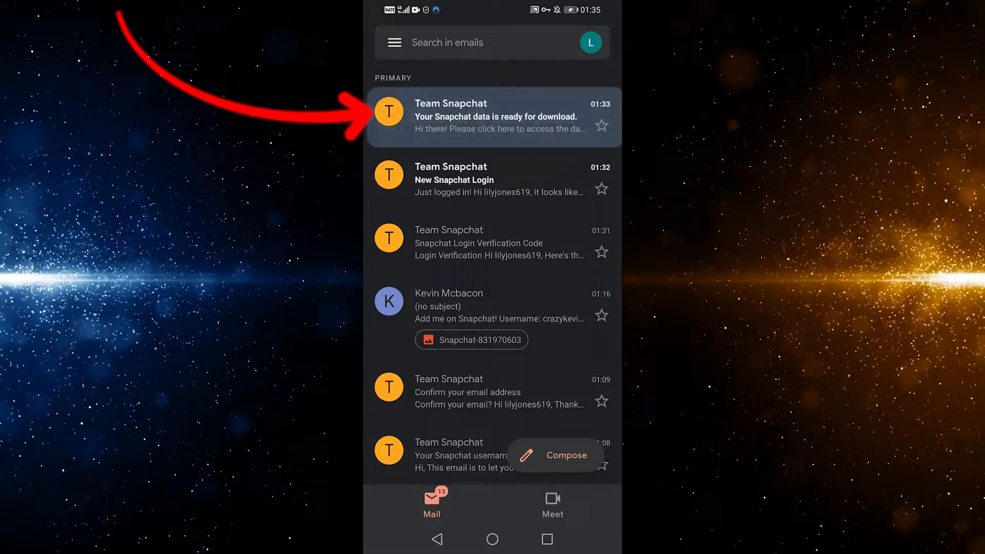
# Open the 'Your Snapchat data is ready for download' email and follow its link in Chrome.
pyautogui.click(494, 116)
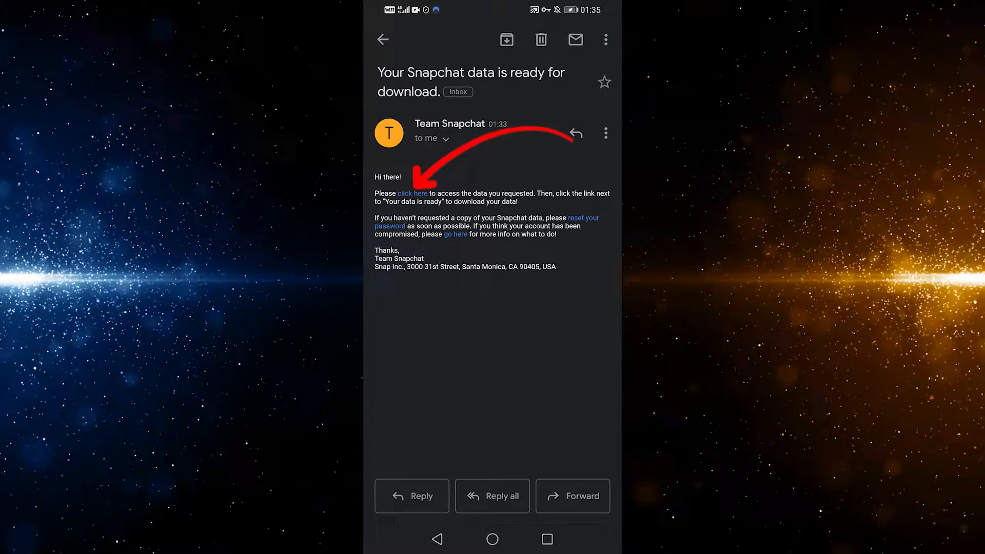
pyautogui.click(413, 193)
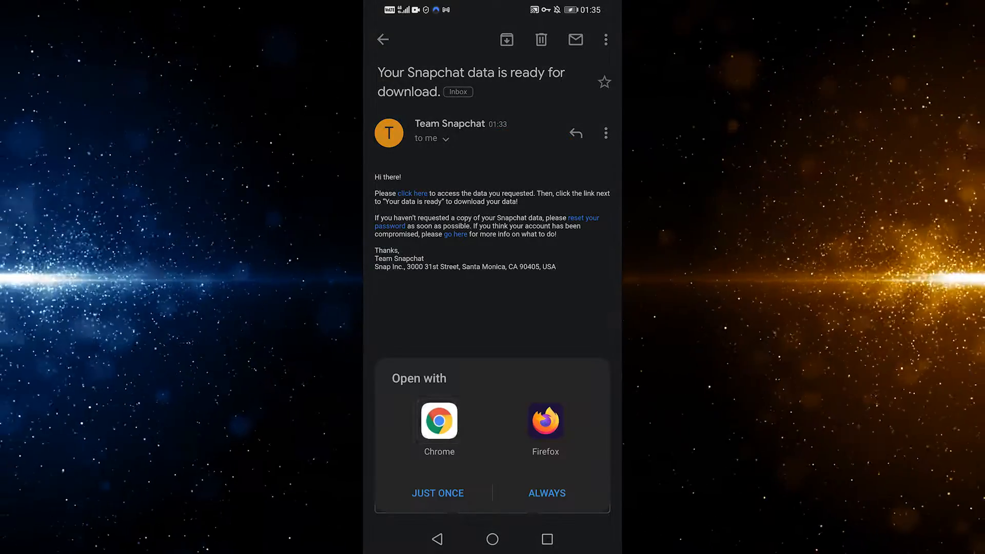
pyautogui.click(439, 421)
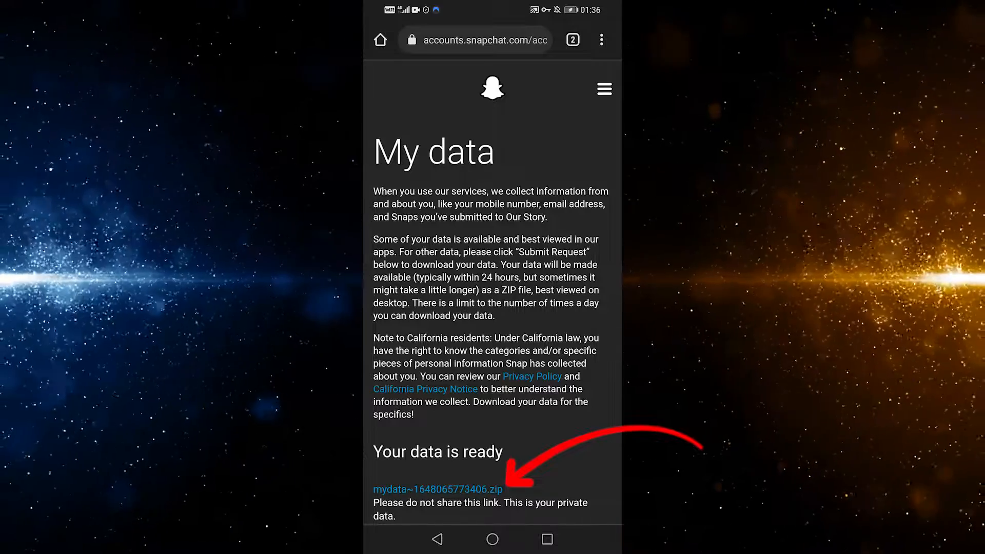
# Download mydata~1648065773406.zip from the 'Your data is ready' page.
pyautogui.scroll(-3)
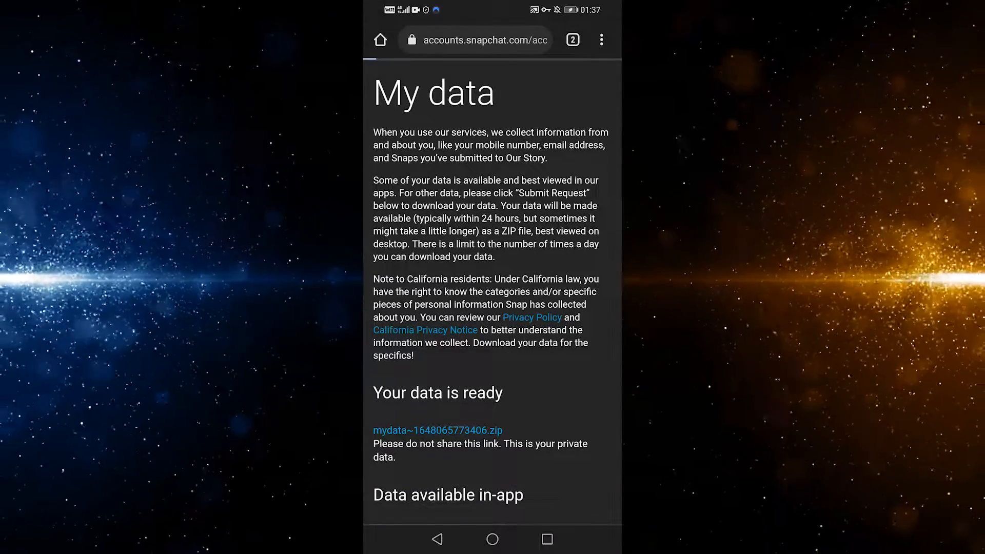
pyautogui.click(439, 431)
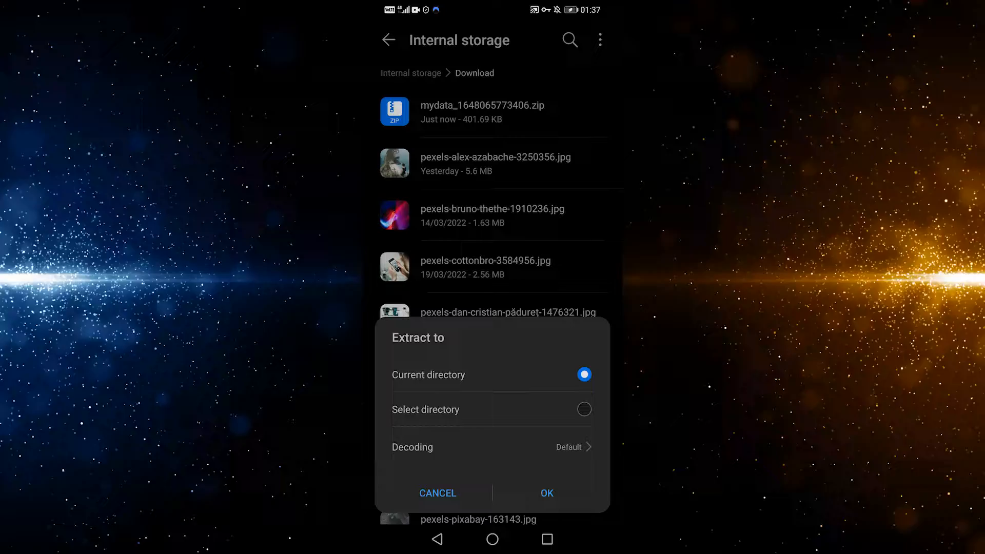
# Extract the data ZIP to the current Download directory.
pyautogui.click(546, 493)
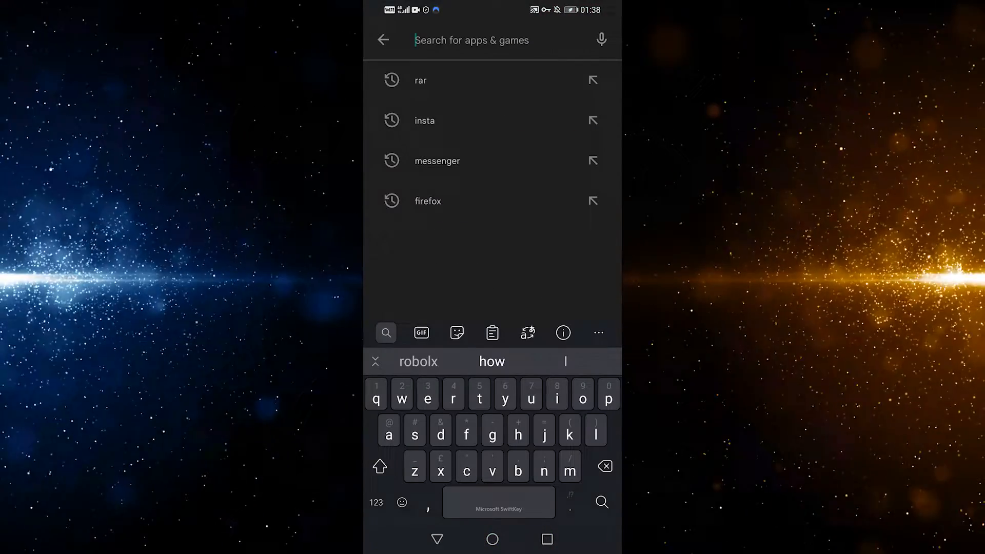
# Leave the Play Store search and return to the extracted mydata folder.
pyautogui.click(421, 80)
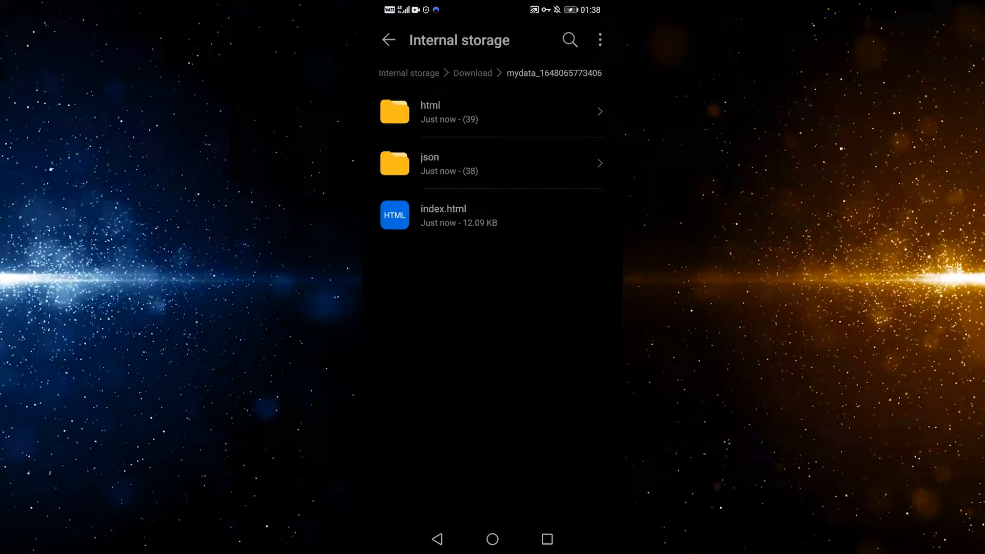
# Open html/chat_history.html in Chrome and scroll through the chat history metadata.
pyautogui.click(460, 112)
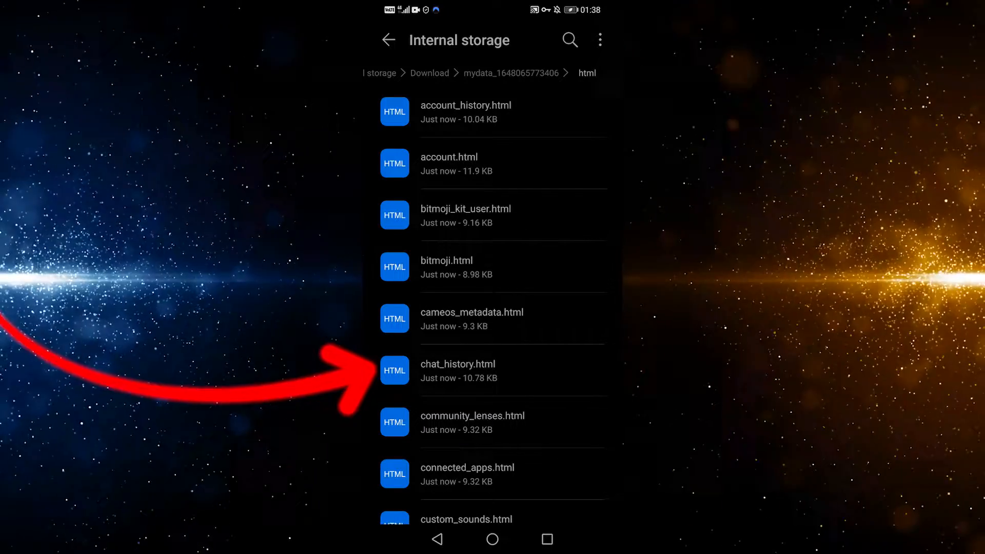
pyautogui.scroll(-3)
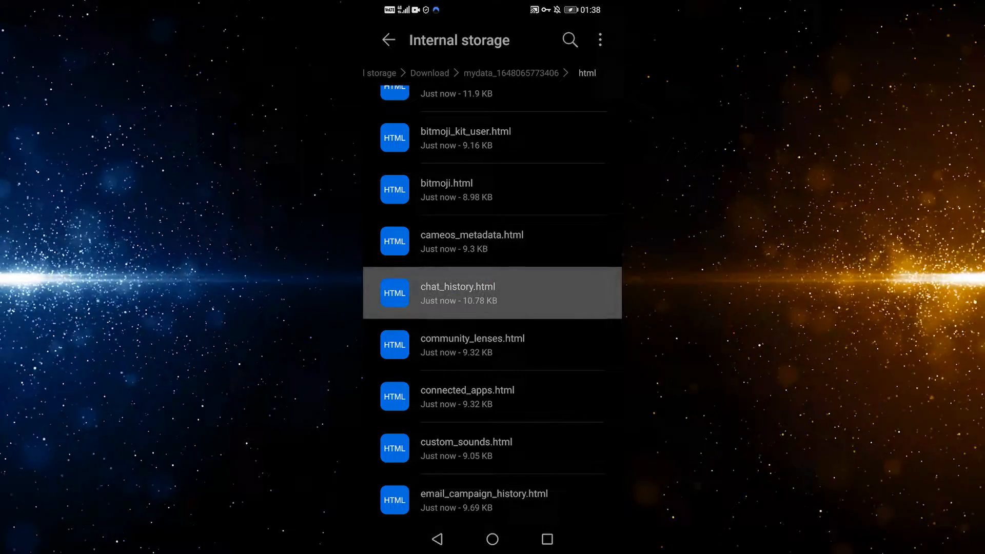
pyautogui.click(488, 293)
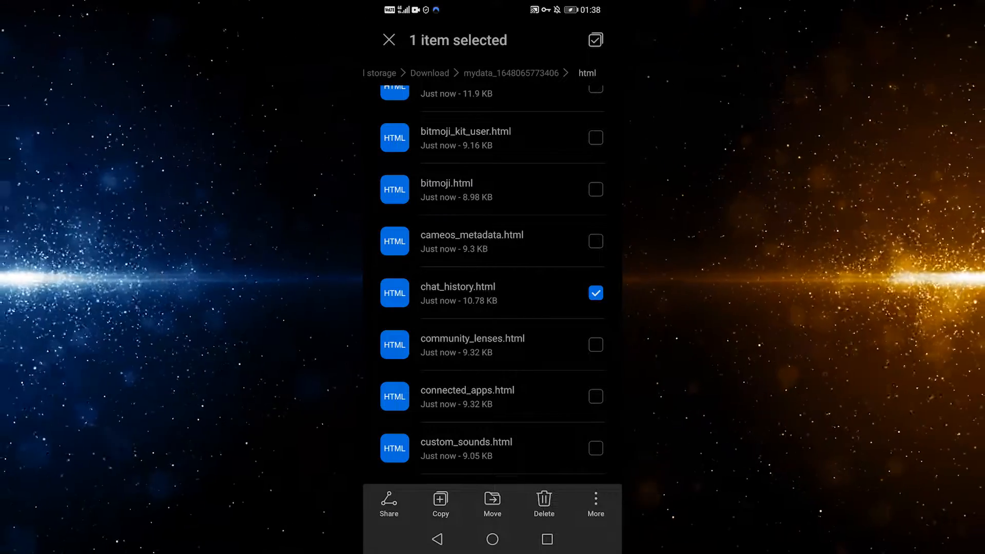
pyautogui.click(388, 40)
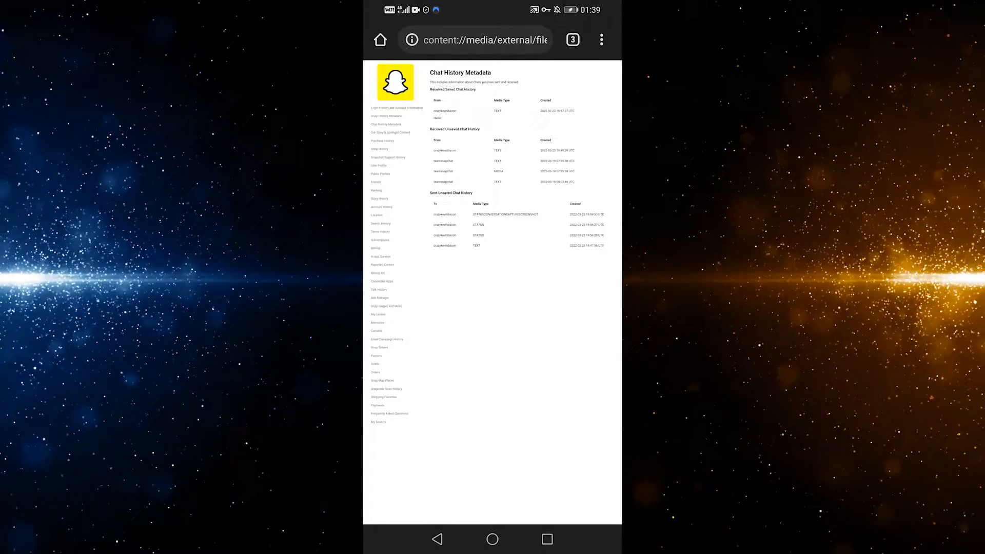
pyautogui.scroll(-3)
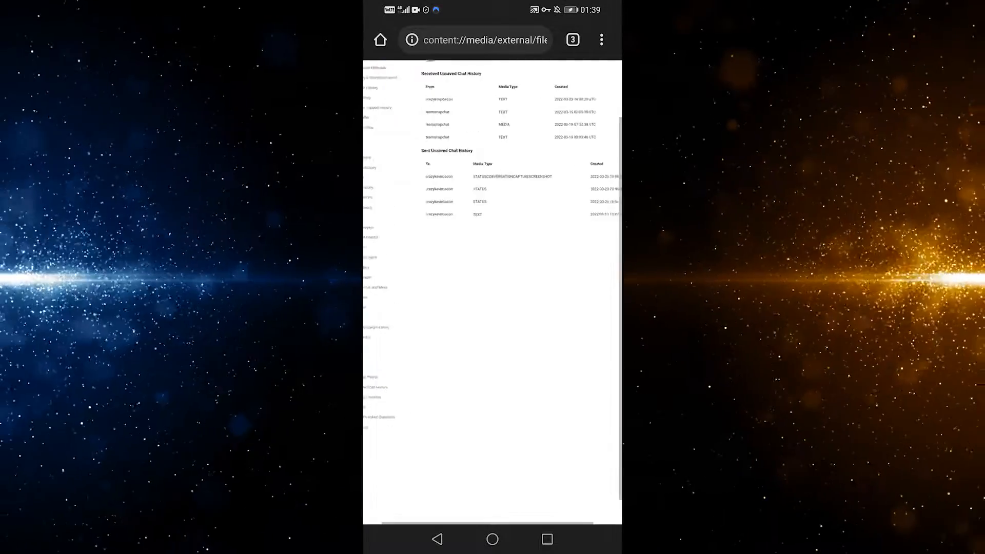